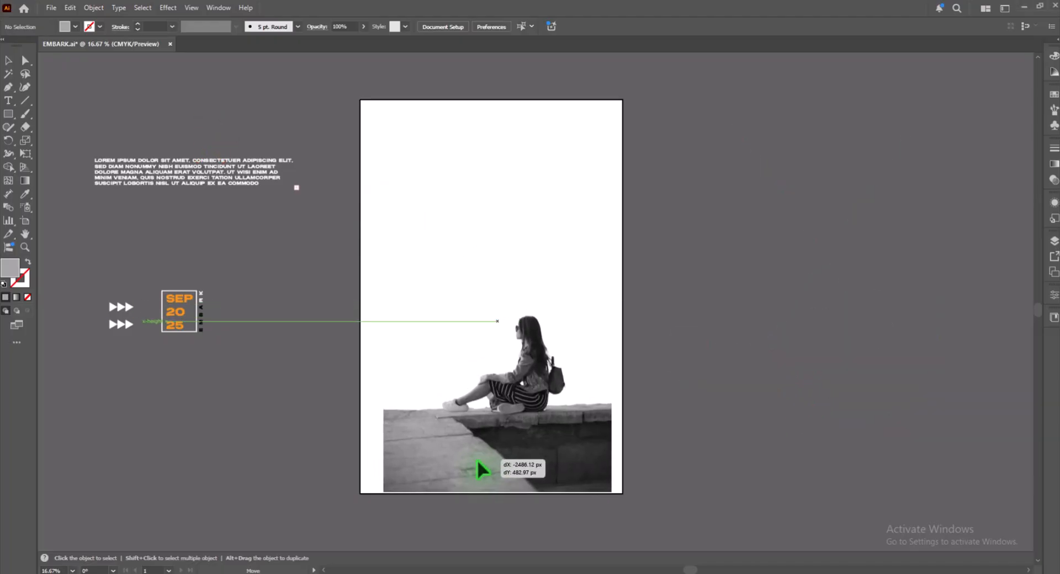
Move the girl photo onto the page and enlarge it to fill the bottom width.
{"action": "left_click_drag", "start_coordinate": [481, 470], "coordinate": [466, 481]}
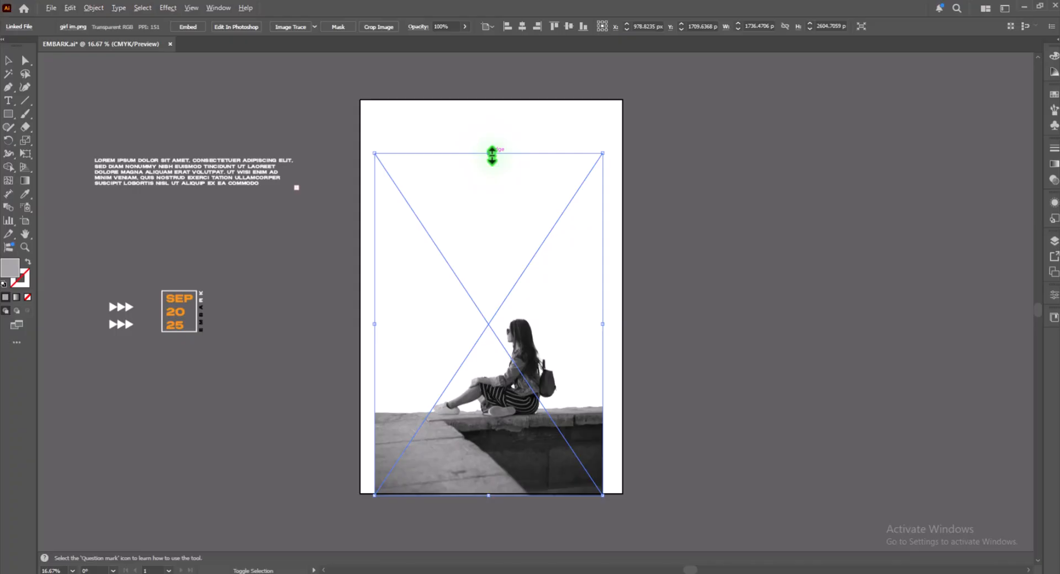
{"action": "left_click_drag", "start_coordinate": [491, 155], "coordinate": [488, 140]}
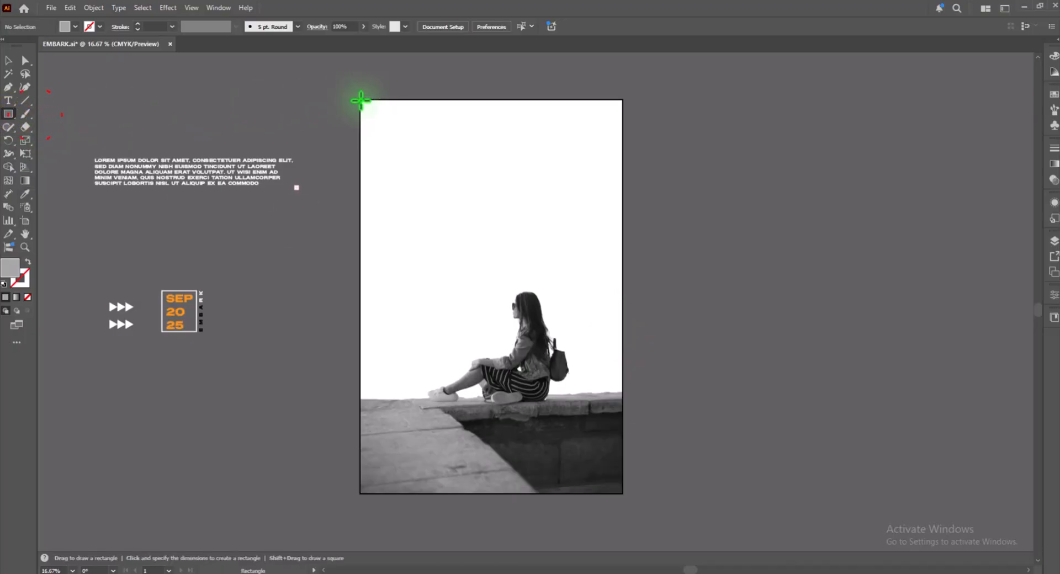
Draw a rectangle covering the whole page as the light grey background.
{"action": "left_click_drag", "start_coordinate": [361, 102], "coordinate": [622, 495]}
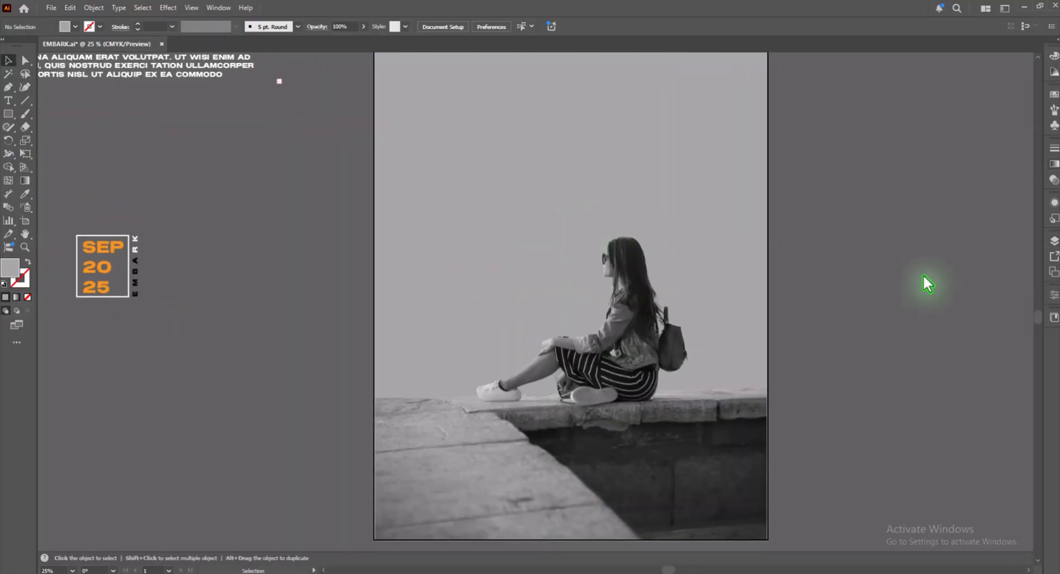
{"action": "mouse_move", "coordinate": [917, 279]}
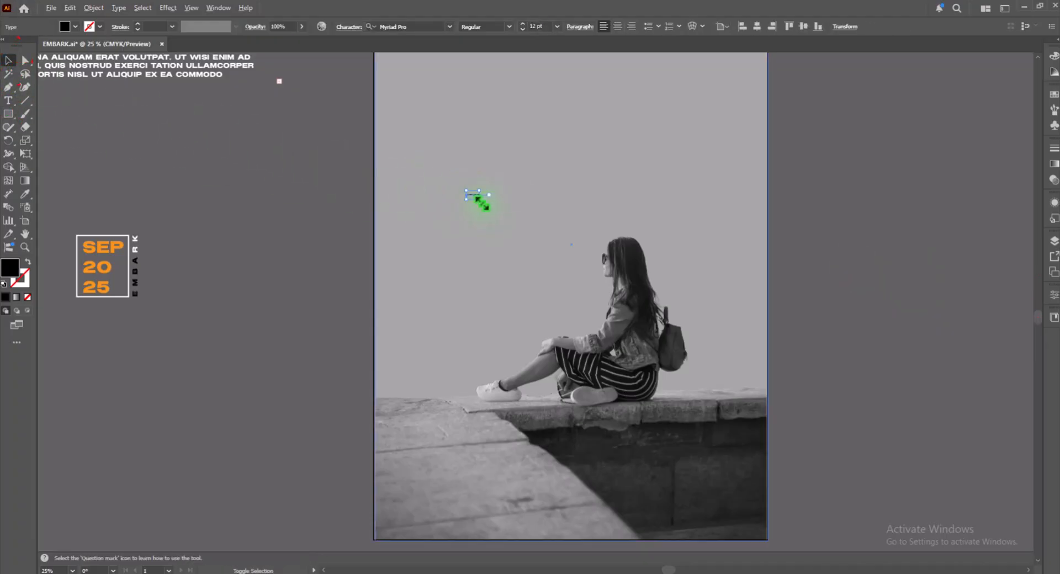
Create an EMBARK title in Milker, resize it and position it over the girl.
{"action": "left_click", "coordinate": [477, 199]}
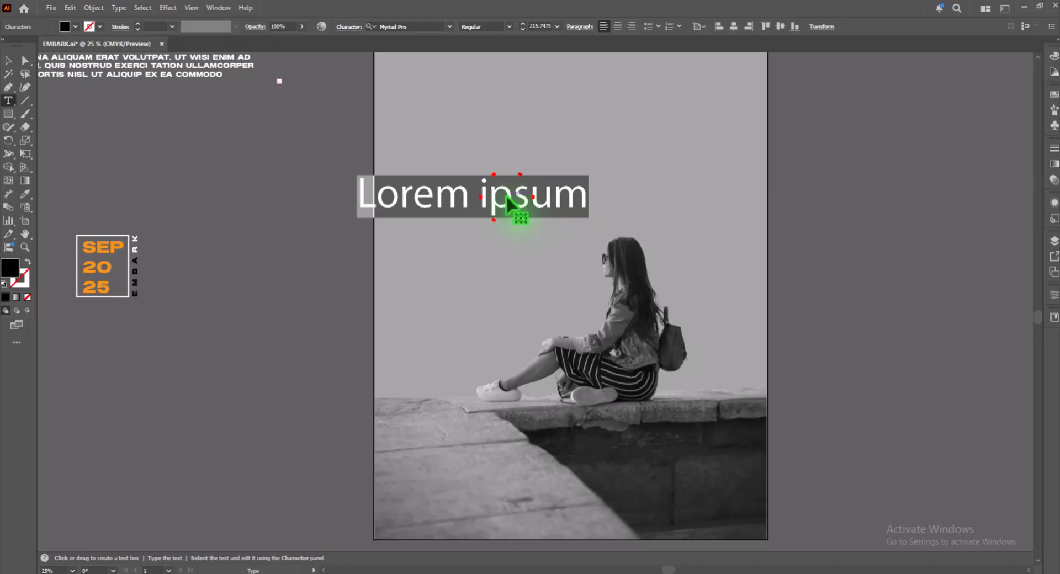
{"action": "type", "text": "EMBARK"}
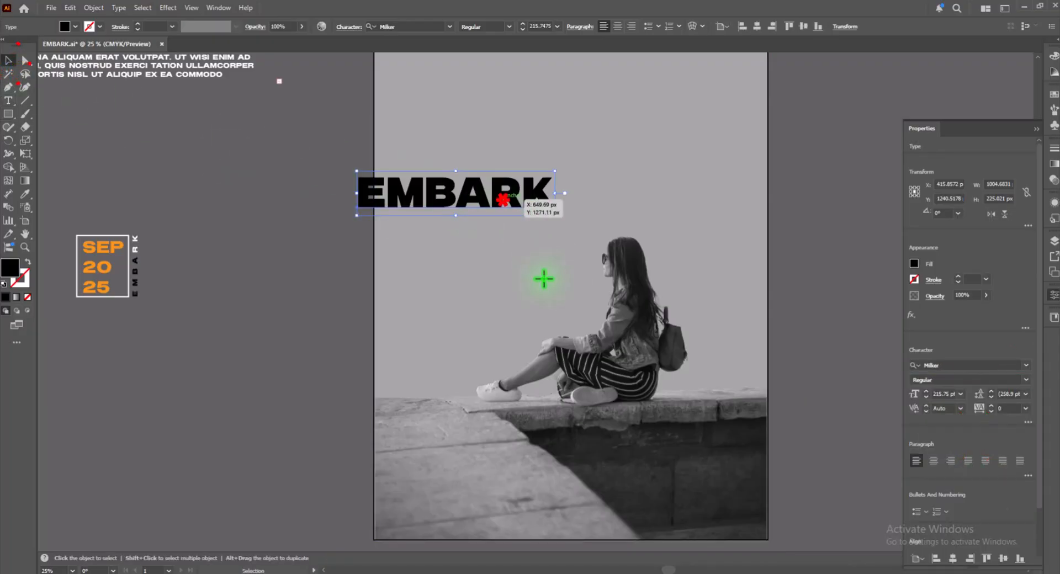
{"action": "left_click_drag", "start_coordinate": [456, 194], "coordinate": [544, 315]}
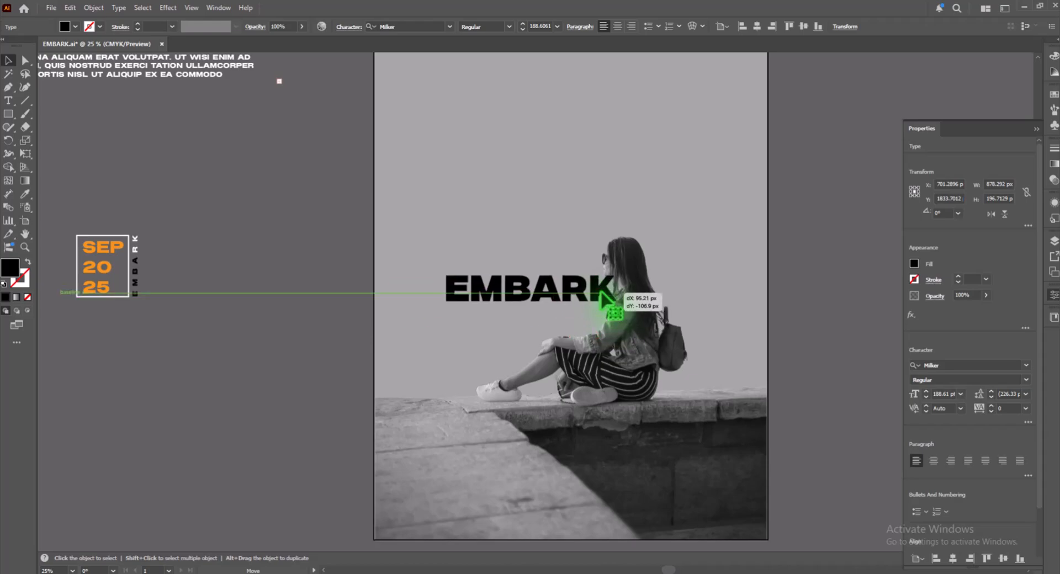
{"action": "left_click_drag", "start_coordinate": [602, 298], "coordinate": [605, 302]}
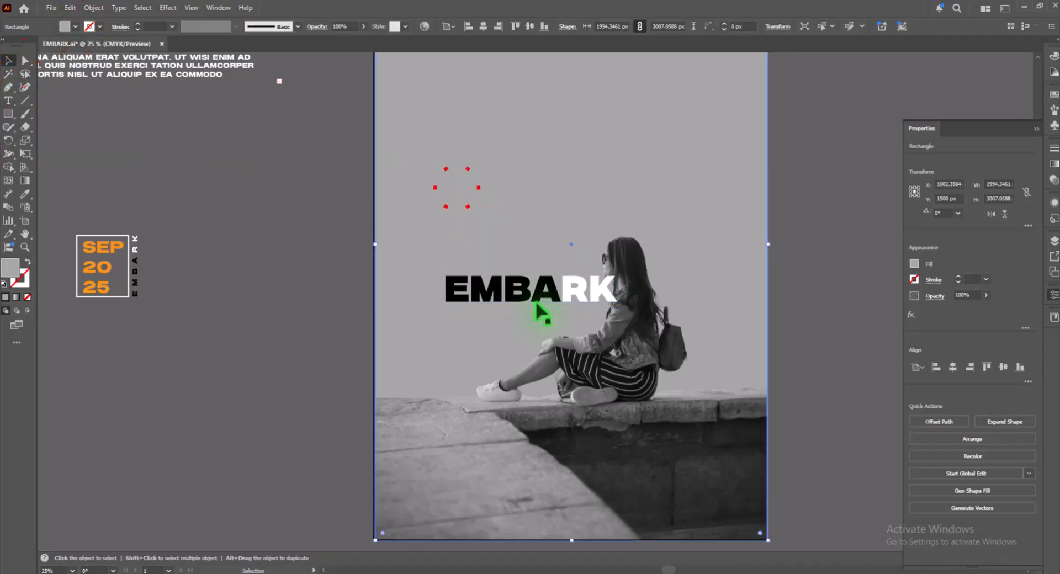
Duplicate EMBARK as a second line and draw a large circle over the girl.
{"action": "left_click_drag", "start_coordinate": [528, 291], "coordinate": [545, 335]}
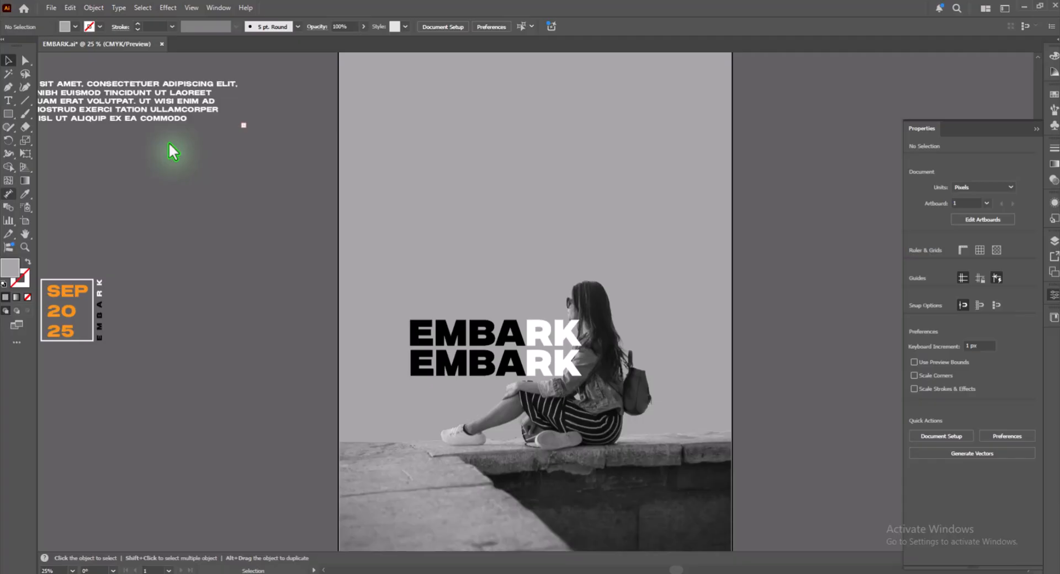
{"action": "left_click", "coordinate": [9, 113]}
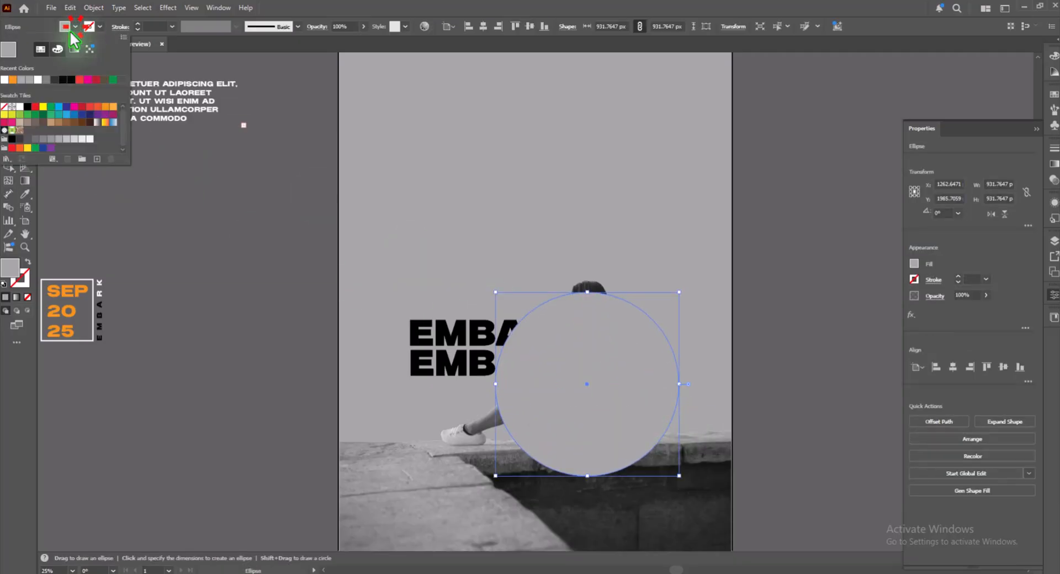
Send the orange circle behind the girl and make a larger unfilled ring copy around it.
{"action": "right_click", "coordinate": [587, 359]}
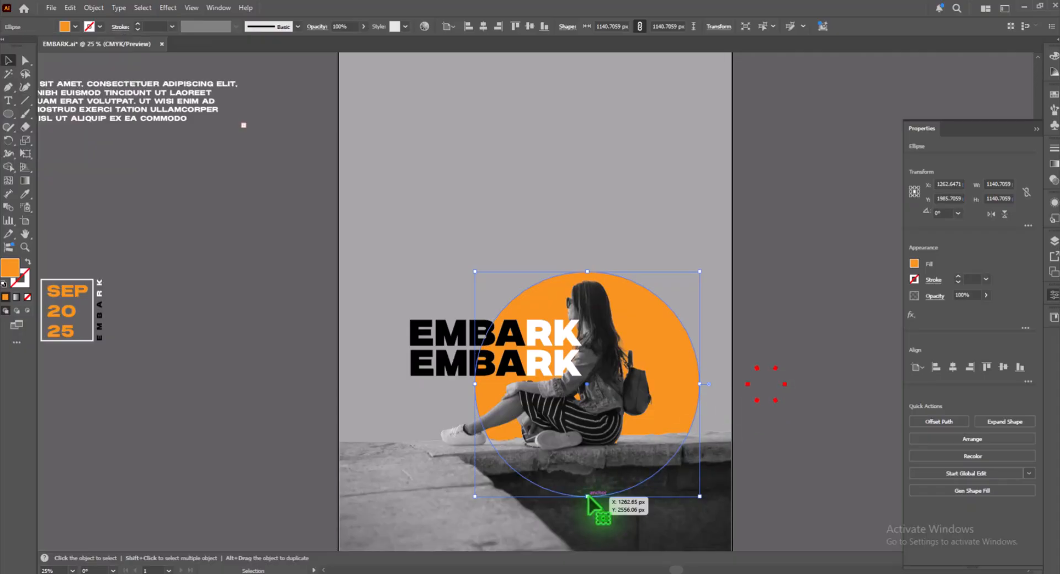
{"action": "left_click_drag", "start_coordinate": [587, 496], "coordinate": [593, 489]}
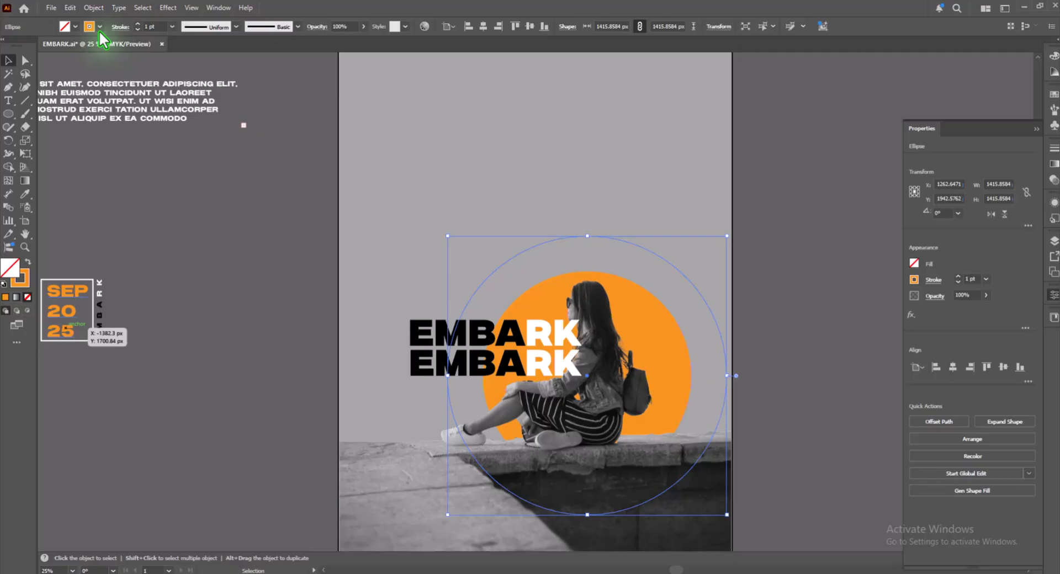
{"action": "left_click", "coordinate": [98, 27]}
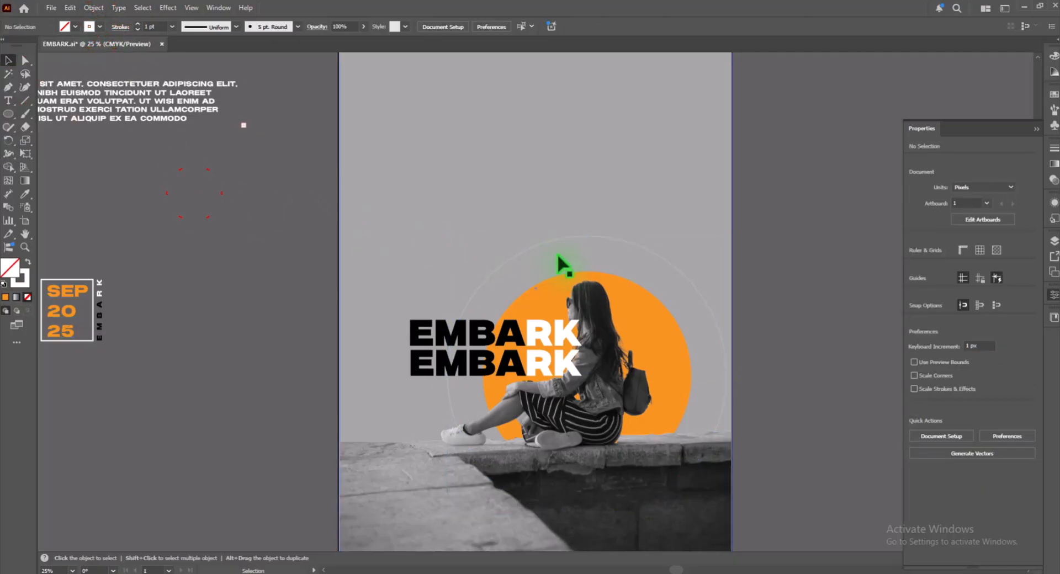
Give the ring a white 3 pt stroke and place the first arrows beside the top EMBARK line.
{"action": "left_click", "coordinate": [561, 264]}
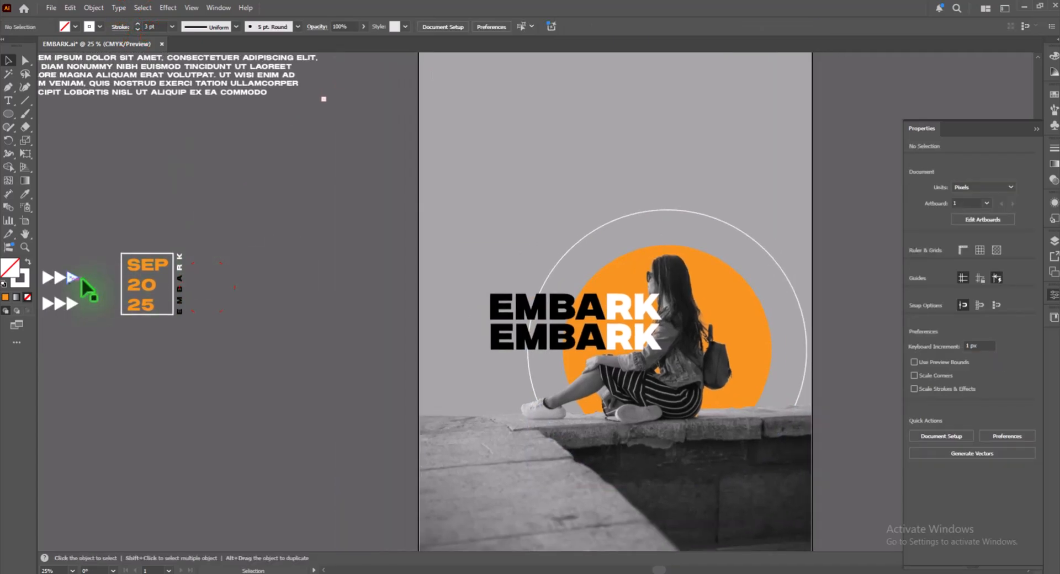
{"action": "left_click_drag", "start_coordinate": [88, 287], "coordinate": [481, 322]}
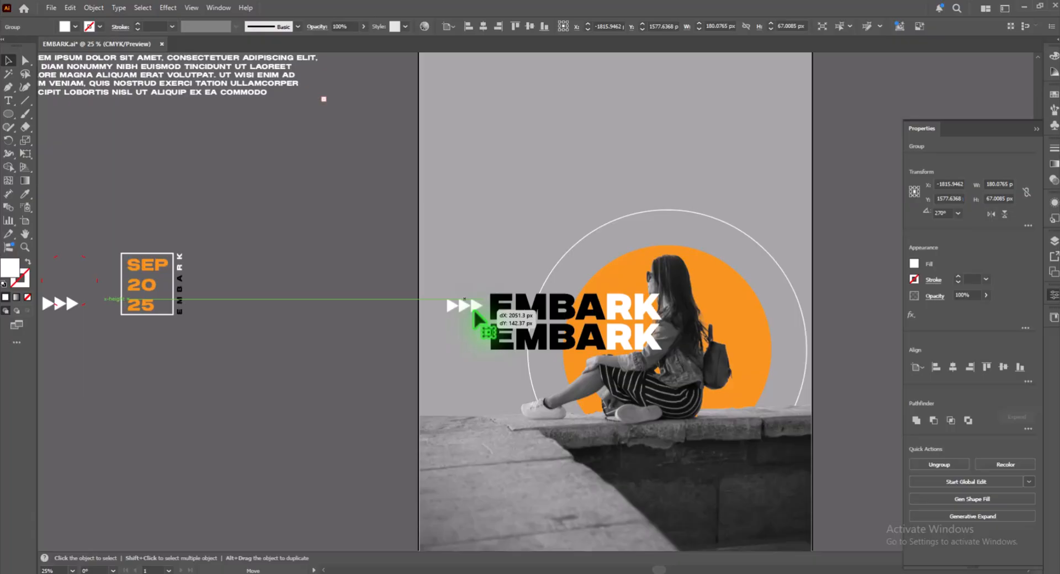
{"action": "left_click_drag", "start_coordinate": [481, 318], "coordinate": [474, 342]}
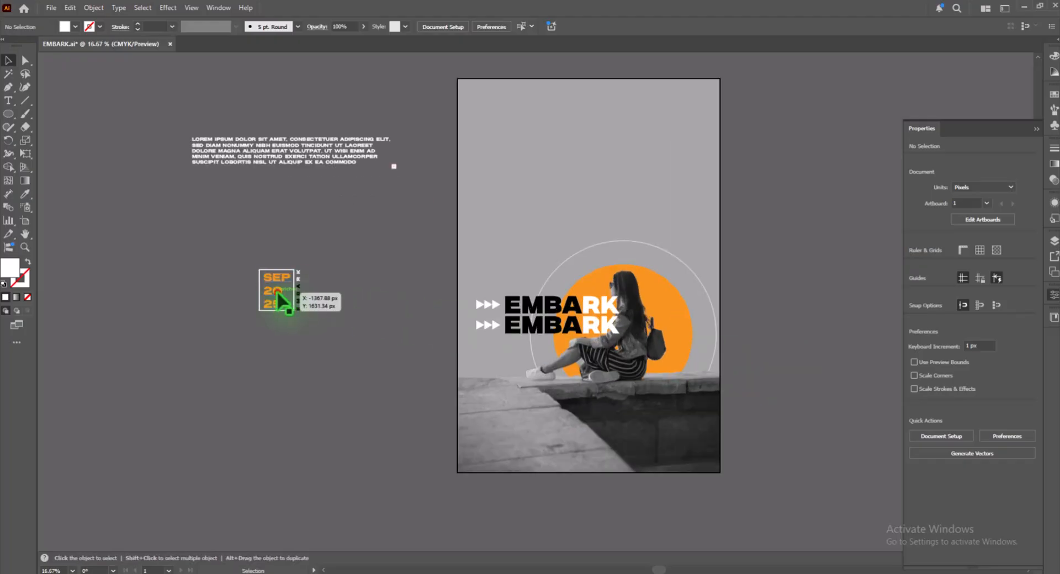
Group the date box and move it into the poster's lower-left corner.
{"action": "right_click", "coordinate": [369, 392]}
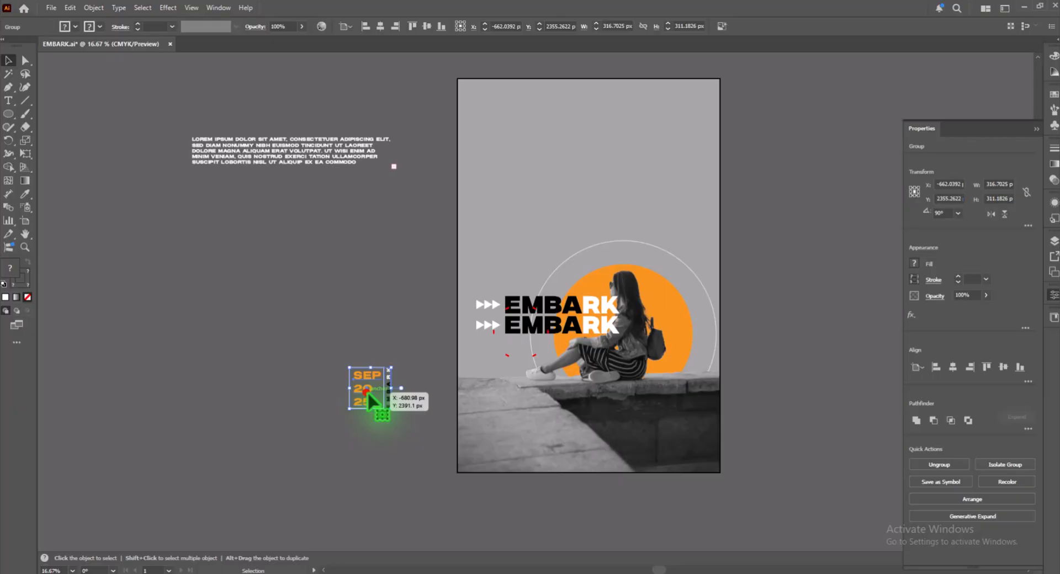
{"action": "left_click_drag", "start_coordinate": [371, 392], "coordinate": [487, 440]}
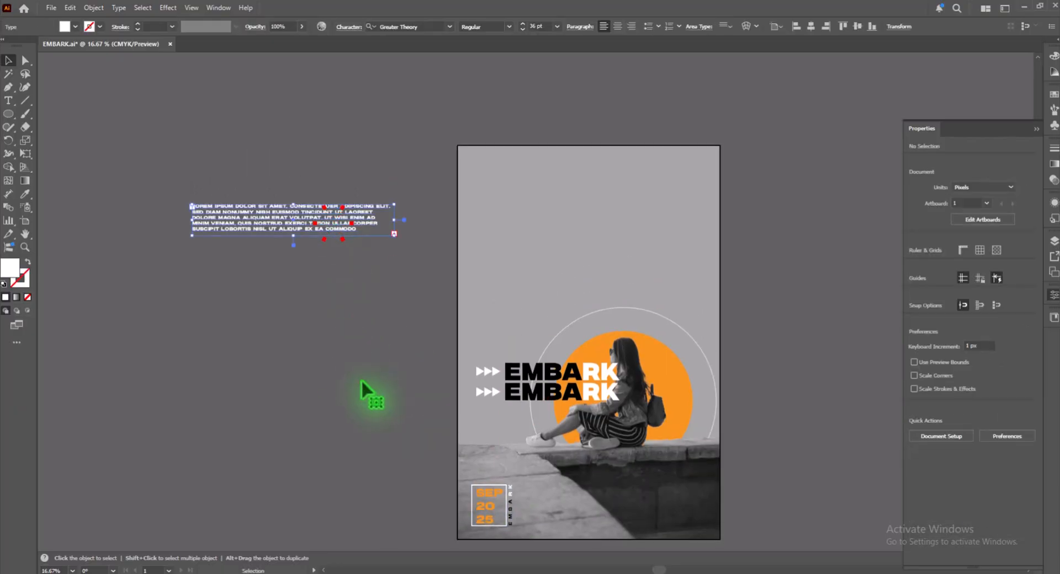
Copy the EMBARK title to the top of the poster and scale the pair up.
{"action": "left_click", "coordinate": [561, 372]}
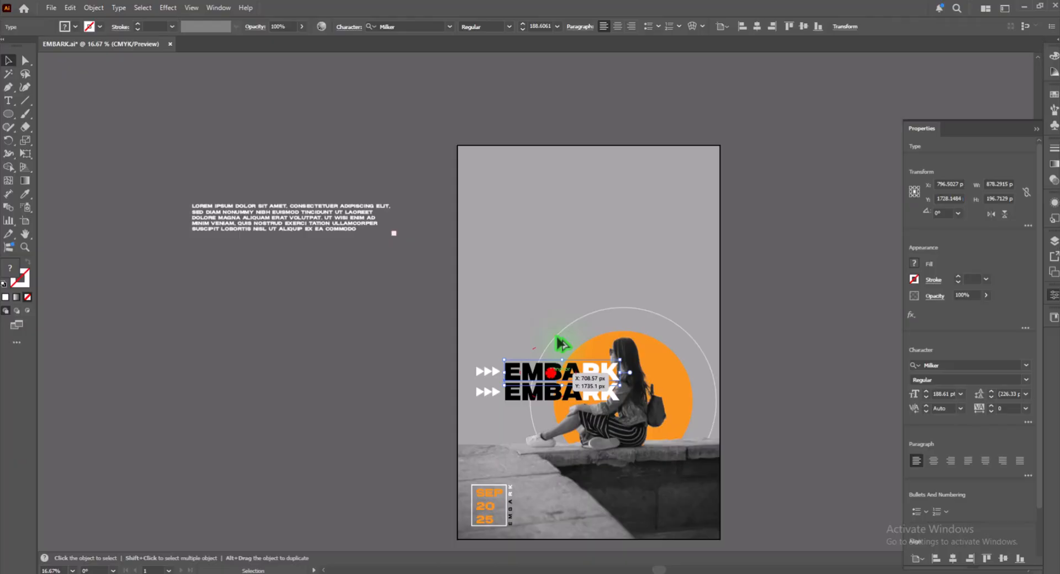
{"action": "left_click_drag", "start_coordinate": [555, 373], "coordinate": [589, 181]}
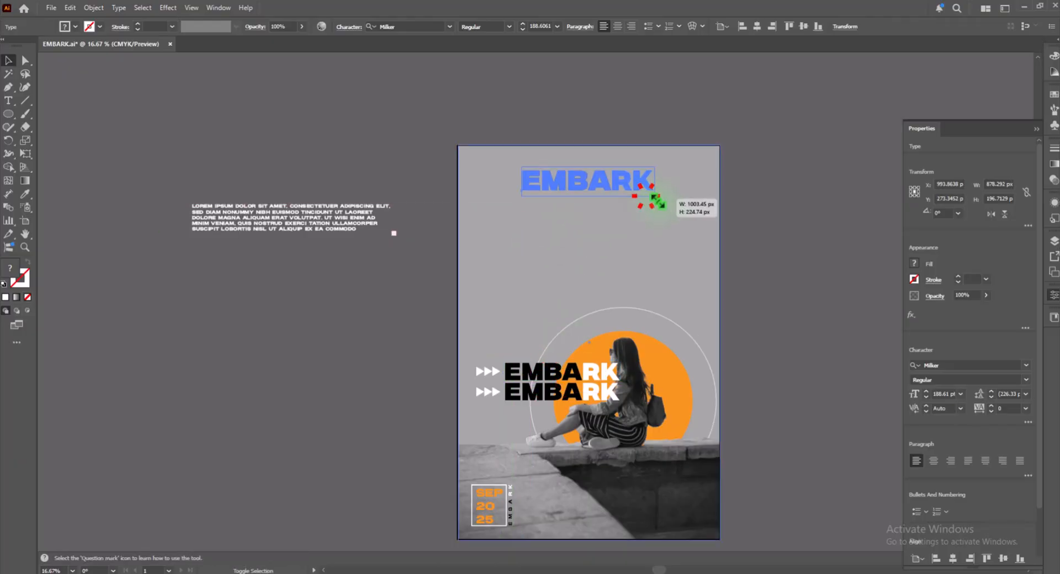
{"action": "left_click", "coordinate": [784, 203]}
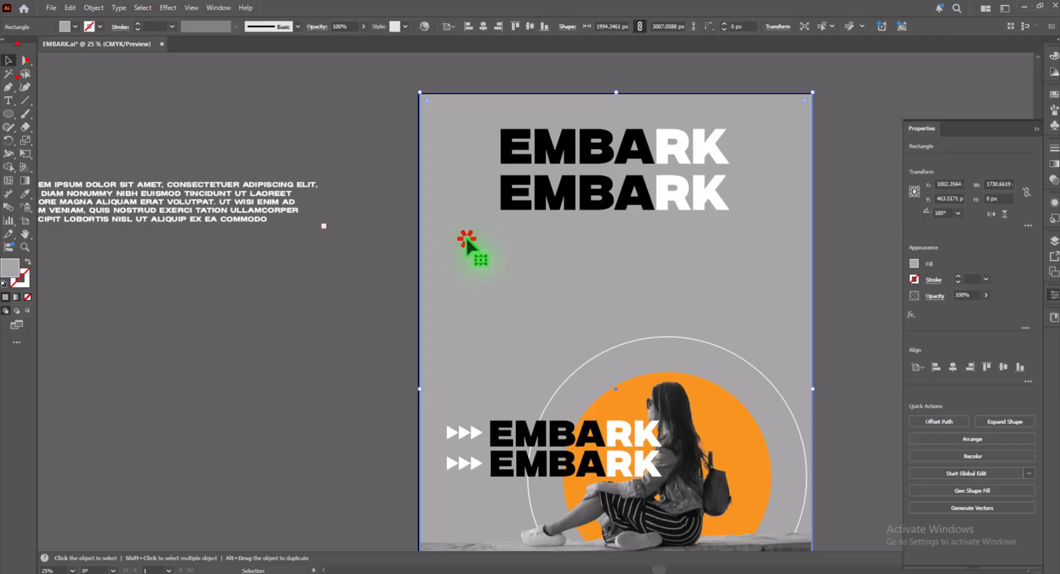
Slice the top EMBARK title into strips and shift a slice vertically for the striped look.
{"action": "left_click", "coordinate": [487, 187]}
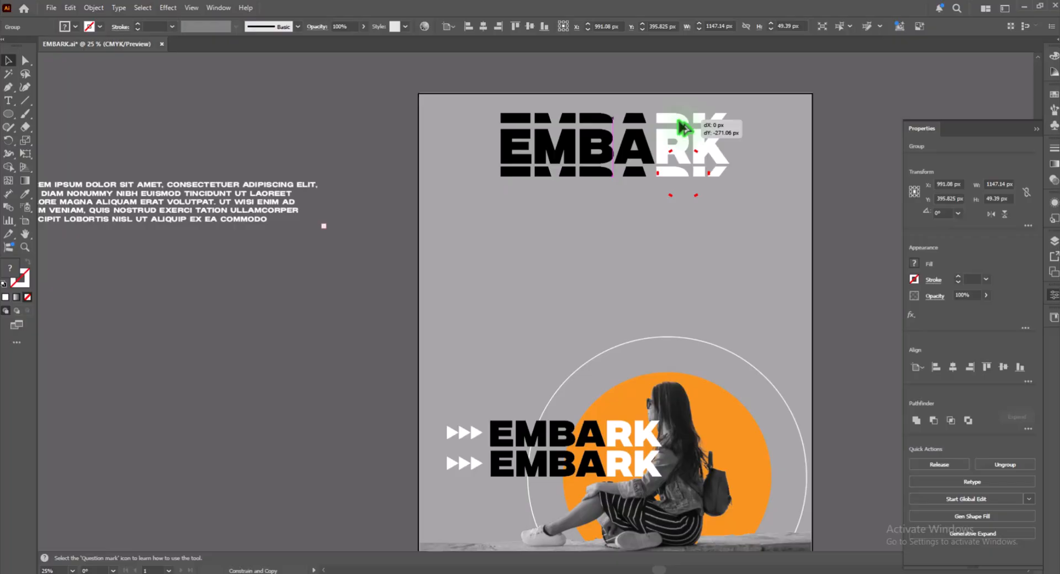
{"action": "left_click_drag", "start_coordinate": [683, 125], "coordinate": [683, 130]}
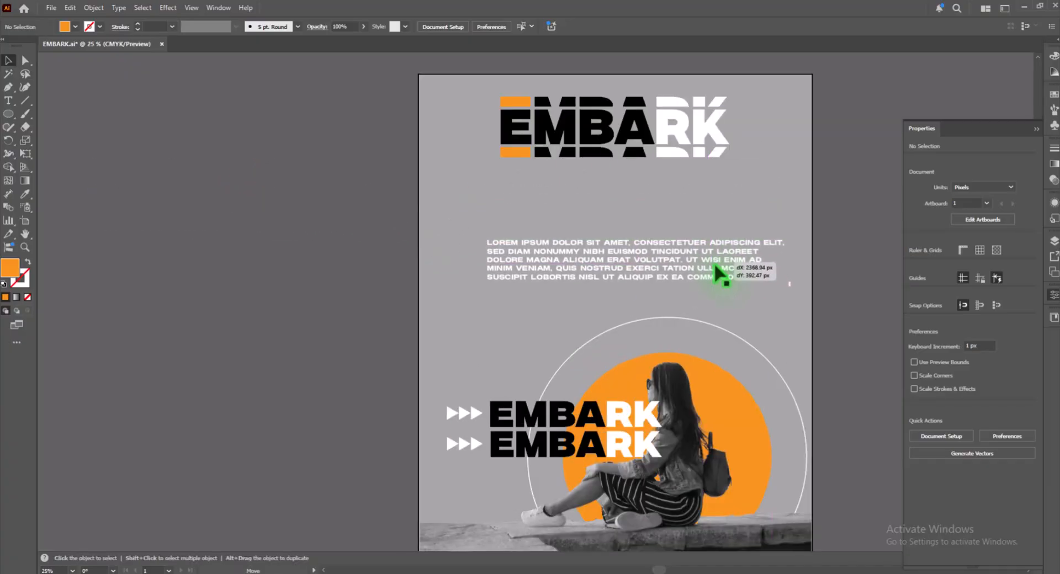
Move the lorem ipsum paragraph onto the poster just beneath the top title.
{"action": "left_click_drag", "start_coordinate": [723, 277], "coordinate": [723, 233]}
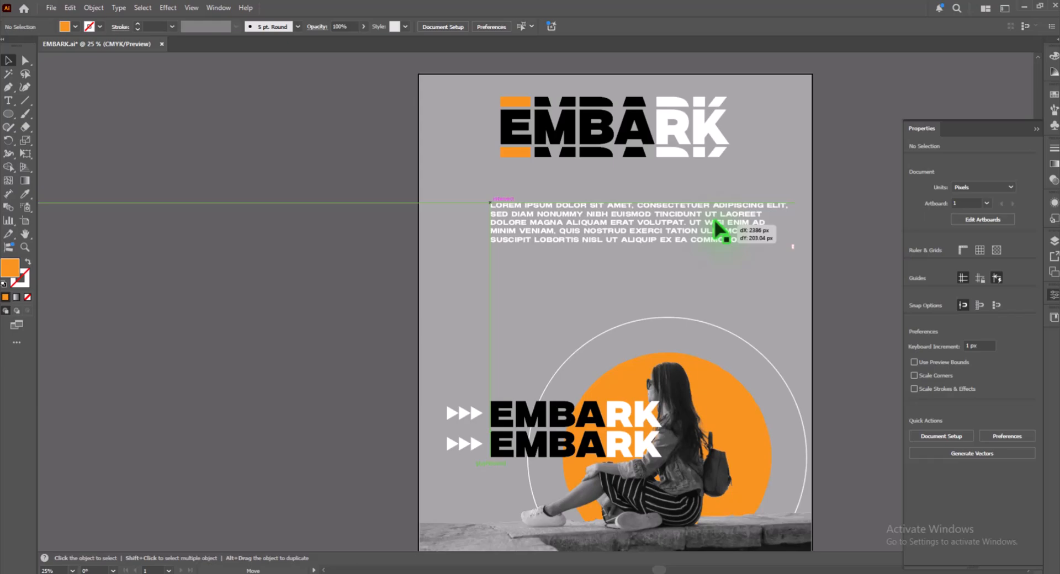
{"action": "left_click_drag", "start_coordinate": [720, 230], "coordinate": [469, 278]}
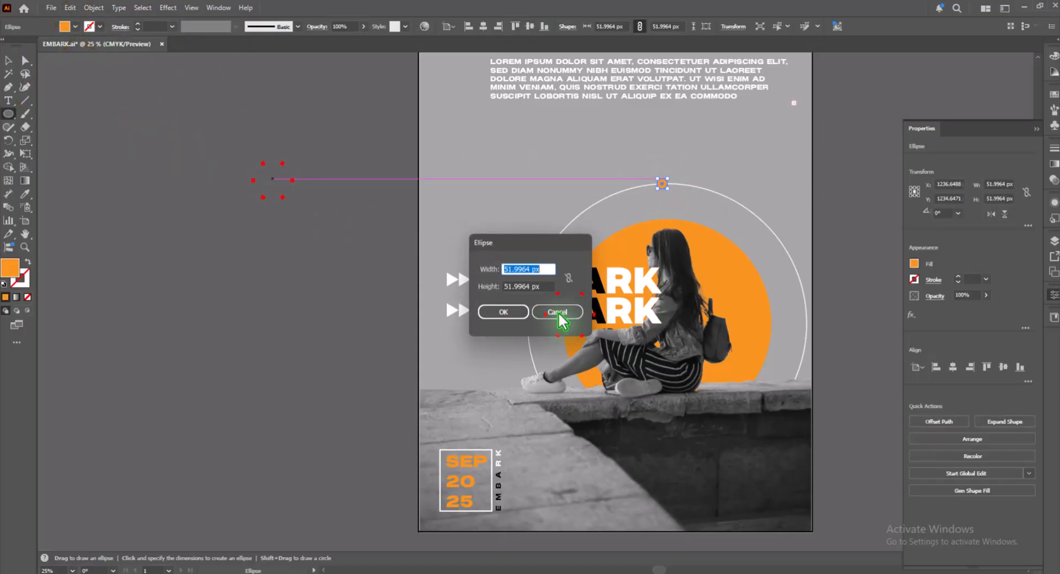
Cancel the Ellipse size dialog without creating another circle.
{"action": "left_click", "coordinate": [557, 311]}
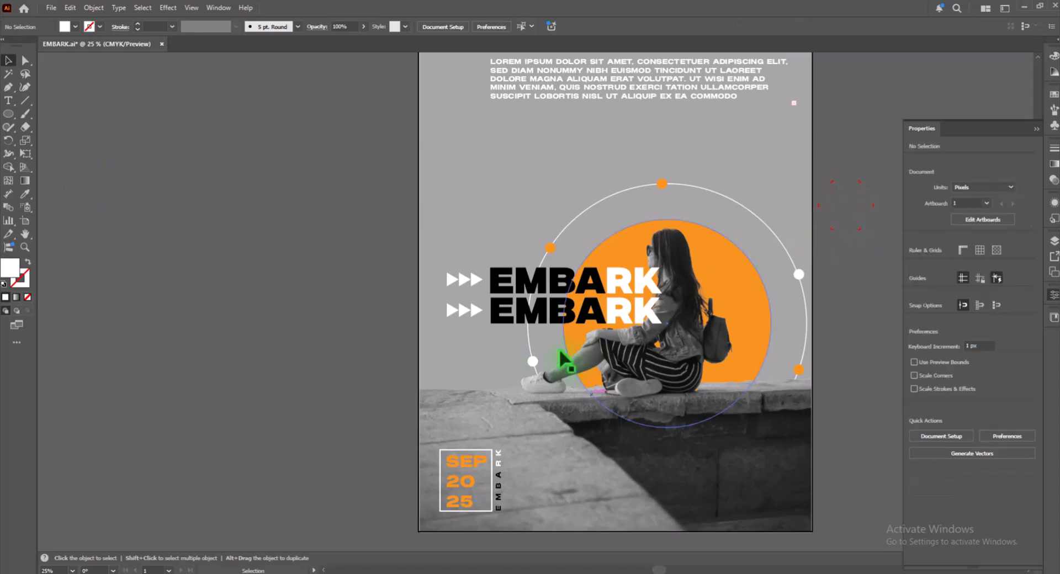
Move a small white dot onto the lower-right corner of the photo.
{"action": "left_click_drag", "start_coordinate": [564, 359], "coordinate": [726, 464]}
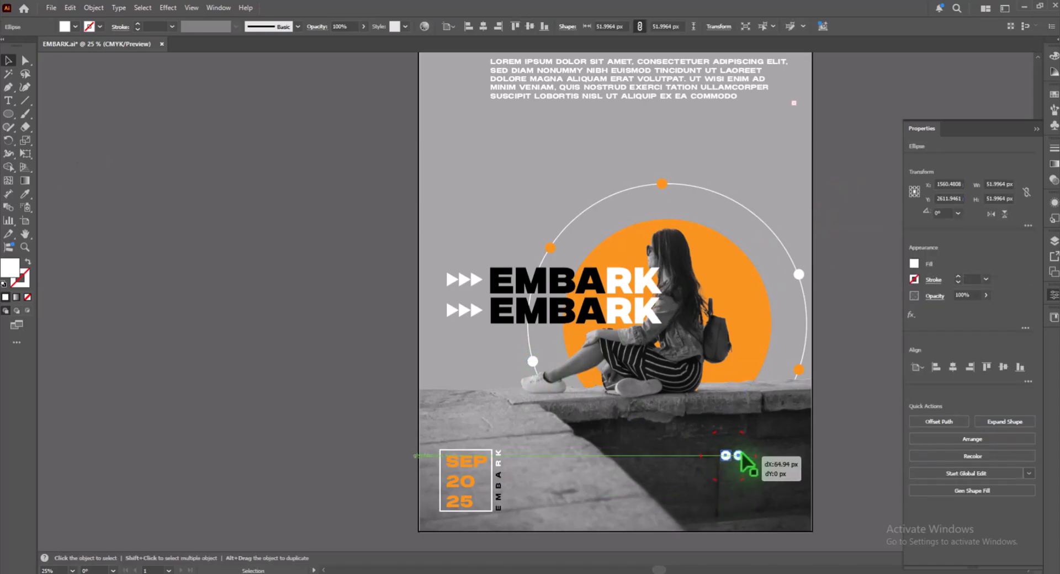
Duplicate the dot into a row, then copy the row downward into a grid.
{"action": "left_click_drag", "start_coordinate": [725, 455], "coordinate": [734, 465]}
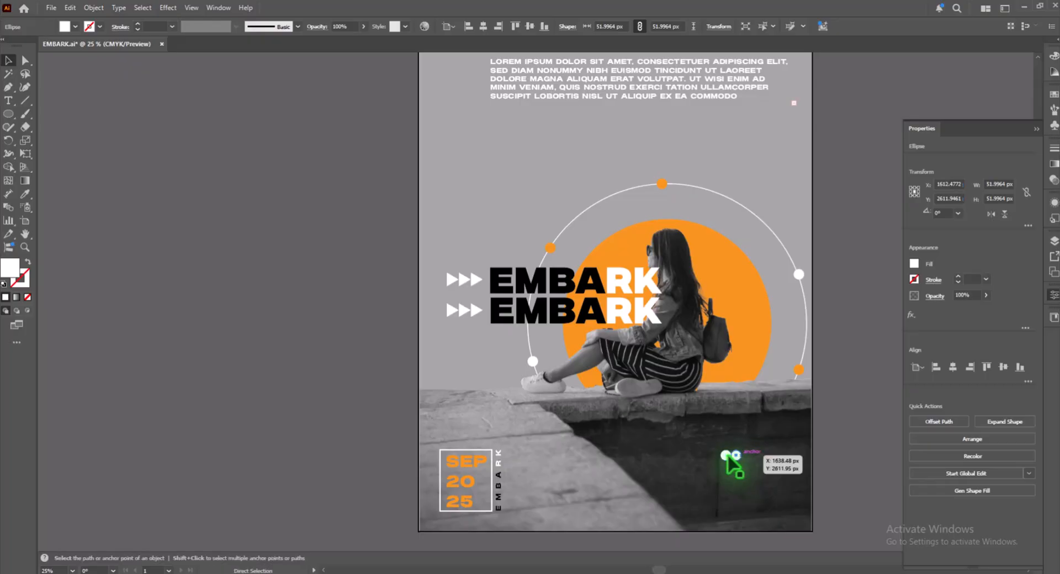
{"action": "left_click_drag", "start_coordinate": [734, 464], "coordinate": [730, 459]}
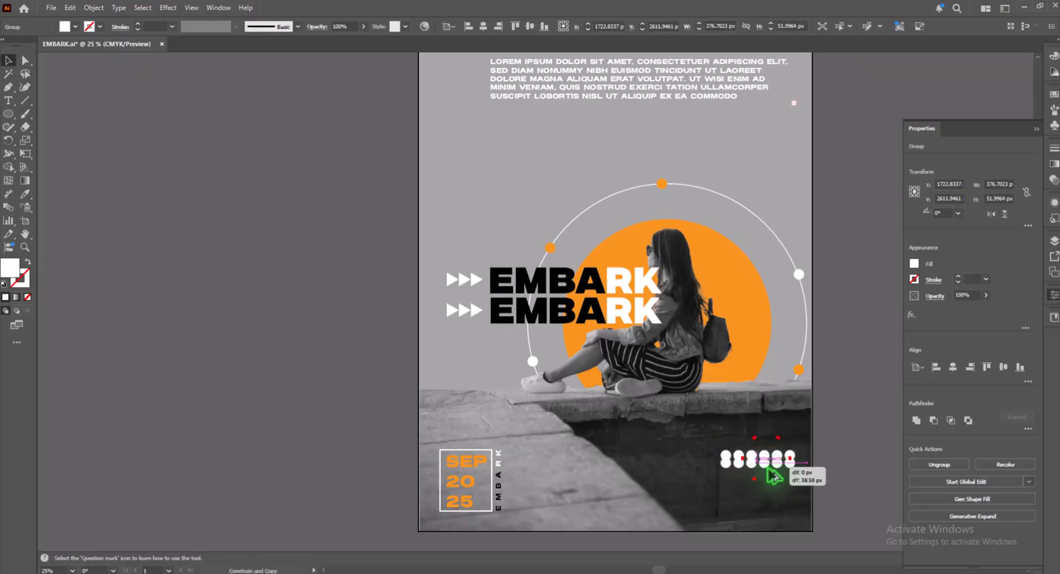
{"action": "left_click_drag", "start_coordinate": [774, 459], "coordinate": [775, 471]}
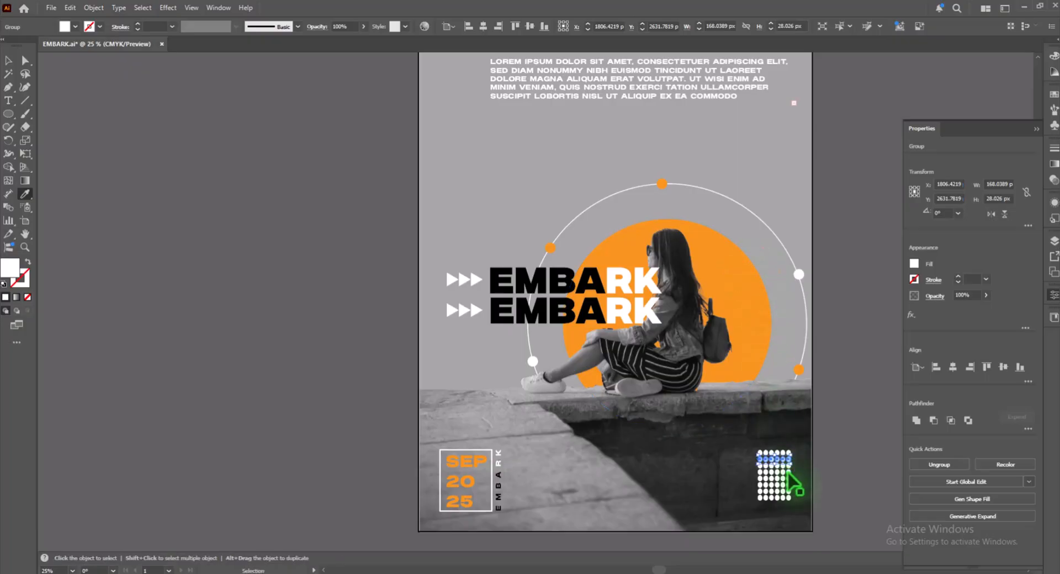
Recolour selected rows of the dot grid orange.
{"action": "left_click_drag", "start_coordinate": [774, 474], "coordinate": [784, 494]}
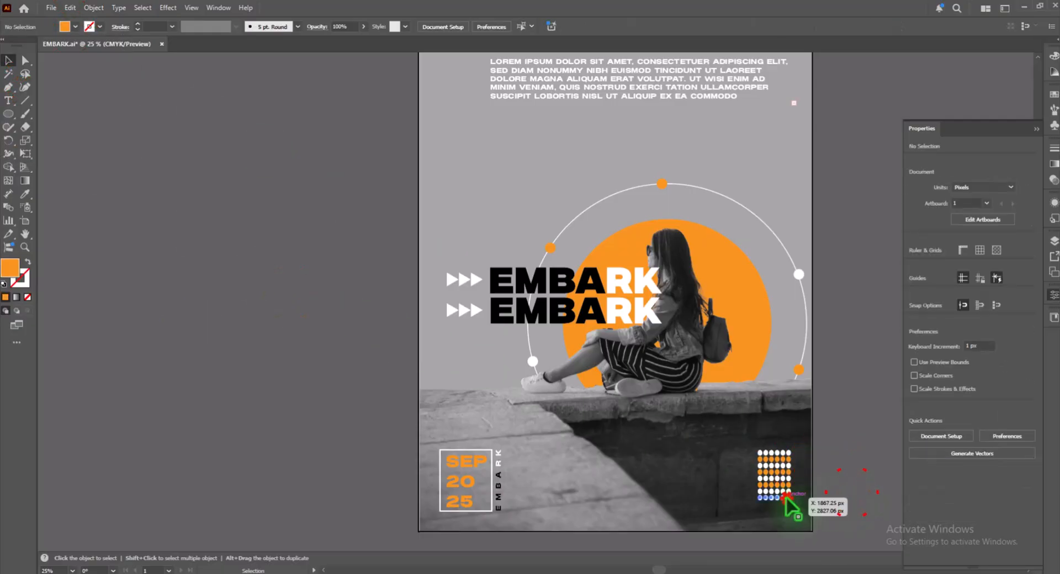
{"action": "left_click", "coordinate": [774, 480]}
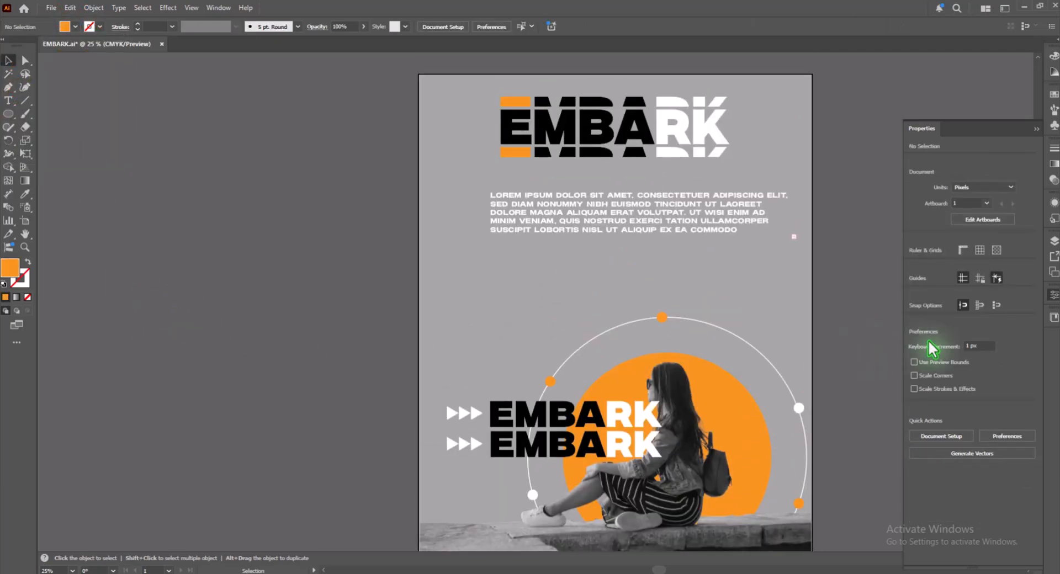
Copy the arrows from beside the EMBARK titles up next to the body text and shrink them.
{"action": "left_click", "coordinate": [463, 413]}
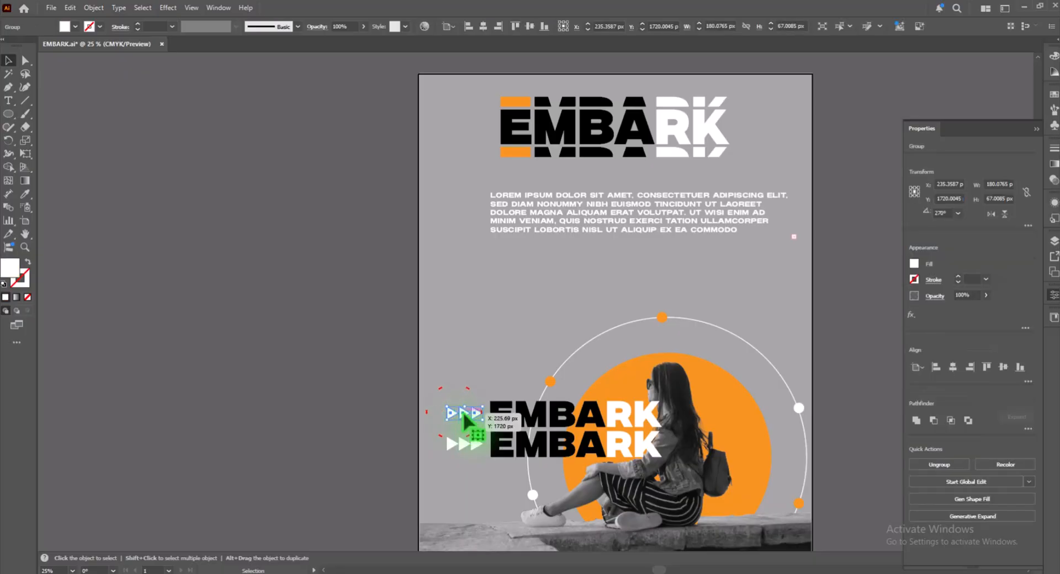
{"action": "left_click_drag", "start_coordinate": [463, 423], "coordinate": [771, 264]}
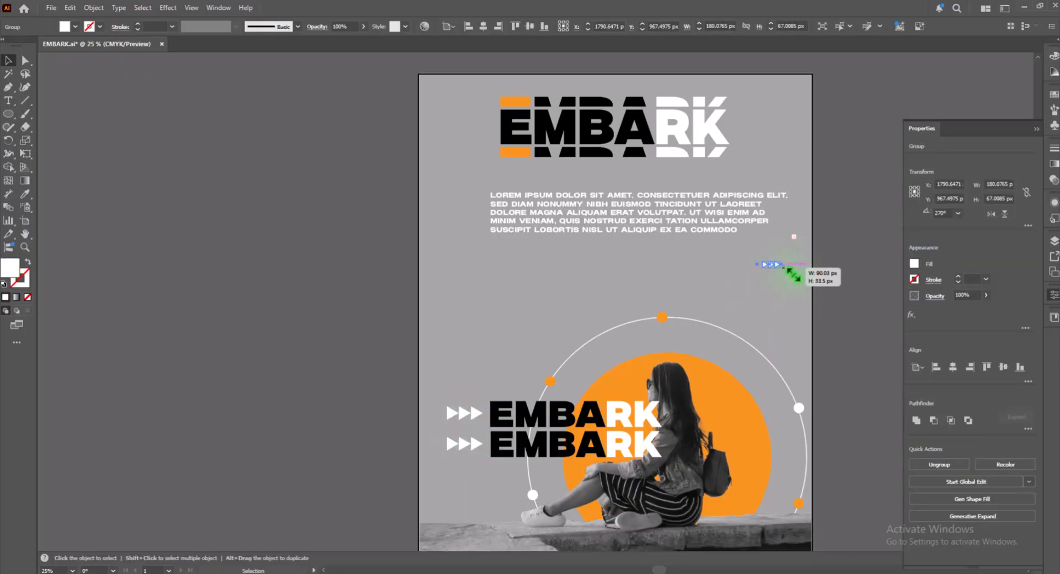
{"action": "left_click_drag", "start_coordinate": [793, 264], "coordinate": [761, 249]}
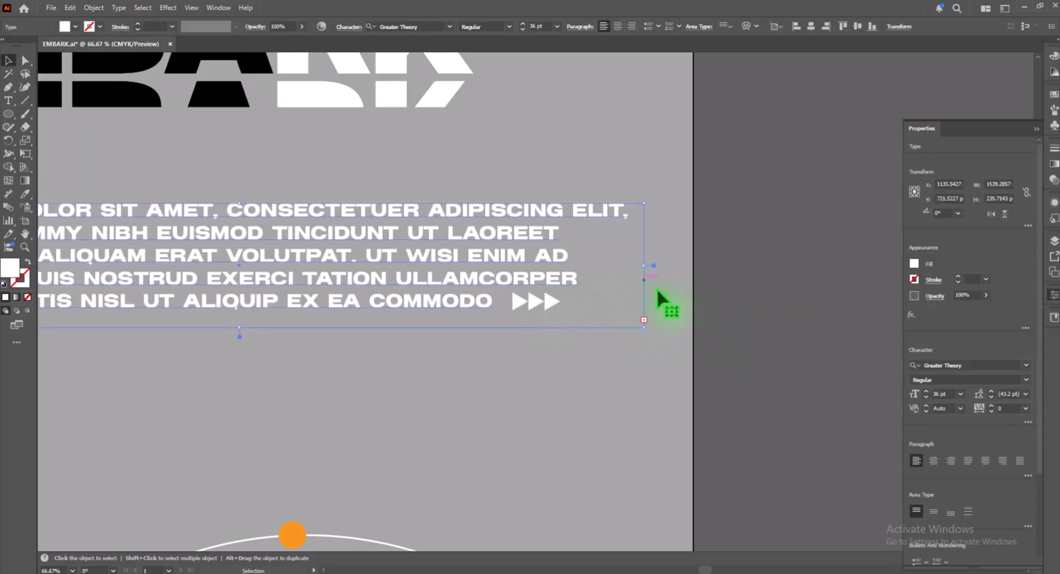
Duplicate the small arrows into a long row after the body text.
{"action": "left_click", "coordinate": [555, 302]}
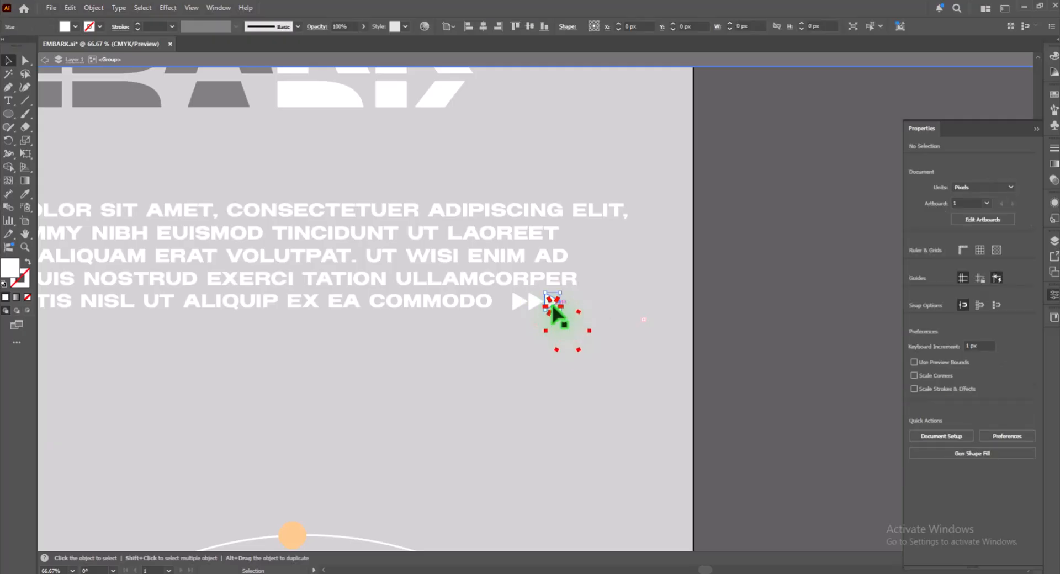
{"action": "left_click", "coordinate": [551, 301]}
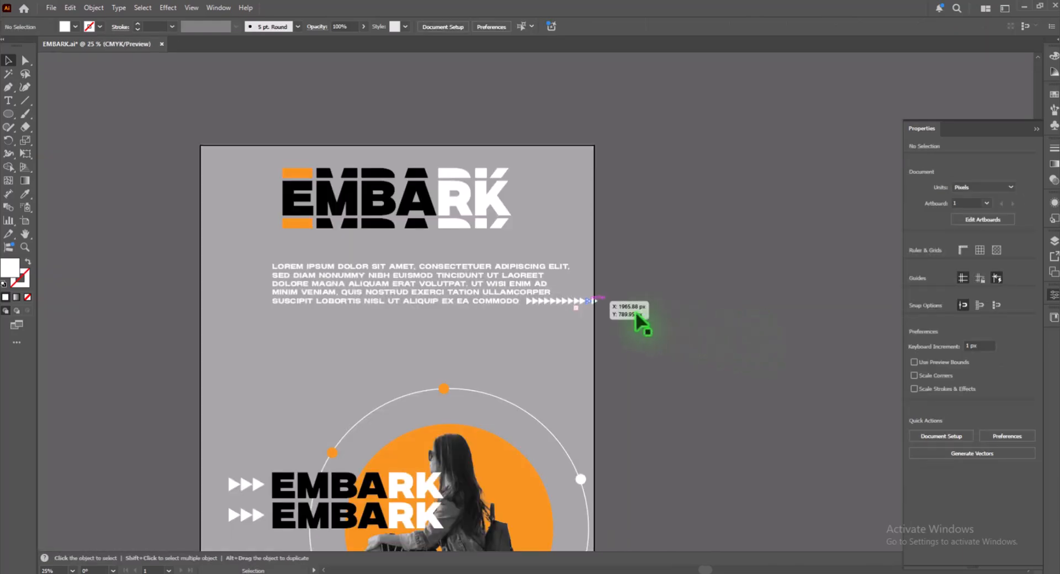
{"action": "left_click", "coordinate": [574, 302]}
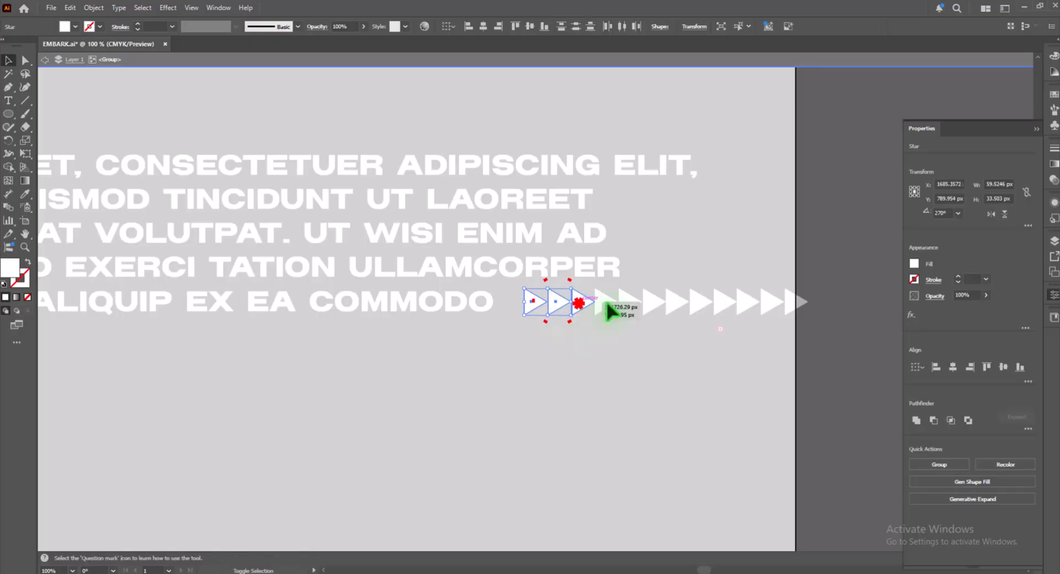
{"action": "right_click", "coordinate": [561, 312]}
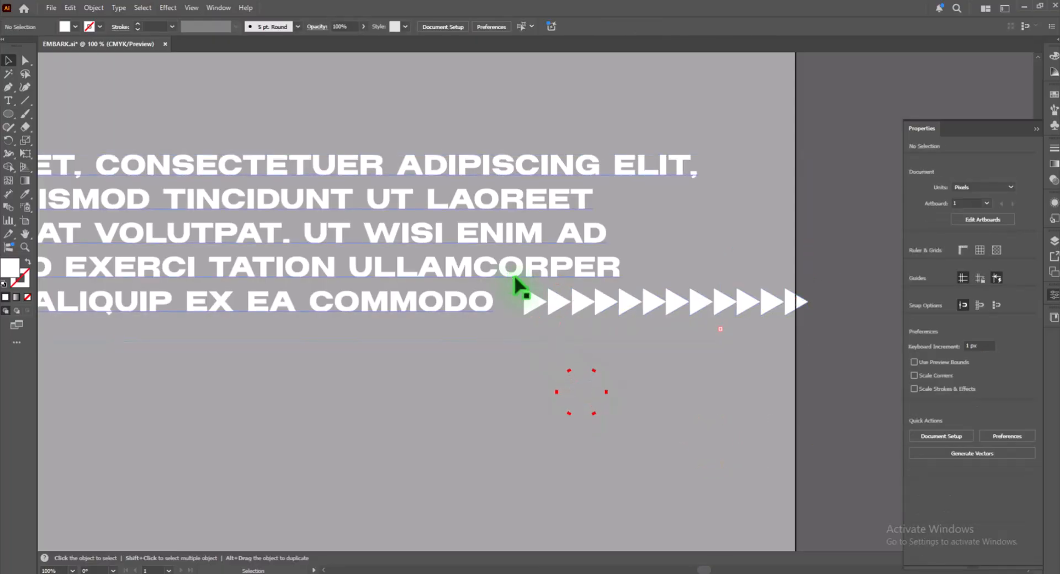
Group the arrow row and position it right after the word COMMODO.
{"action": "left_click", "coordinate": [761, 301]}
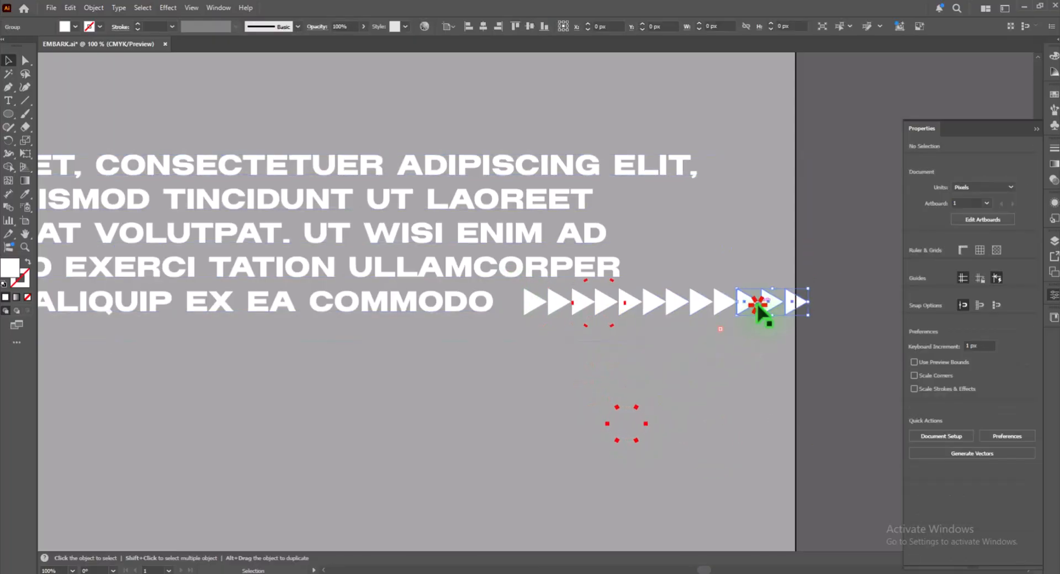
{"action": "right_click", "coordinate": [764, 312]}
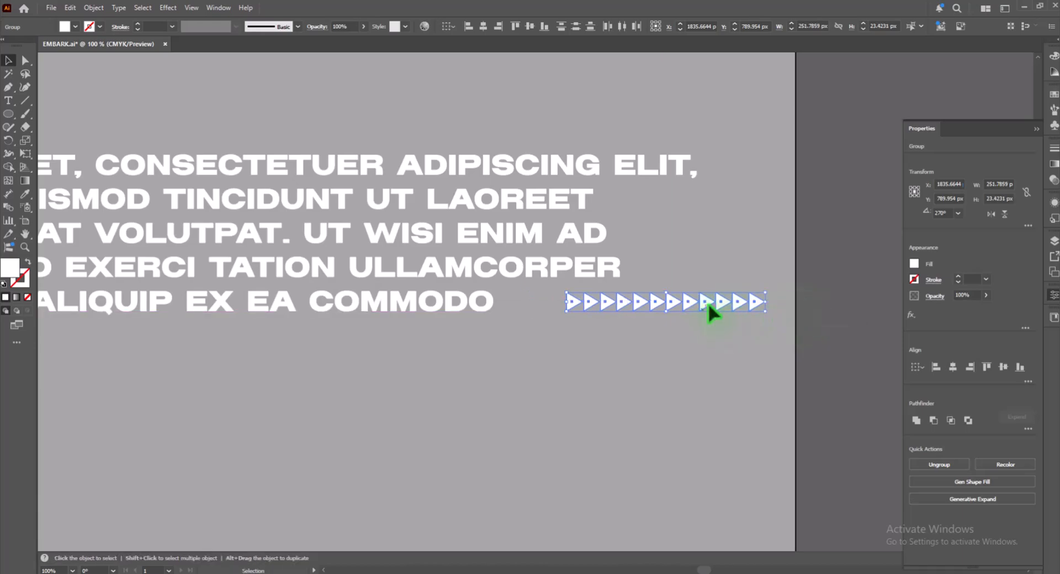
{"action": "left_click_drag", "start_coordinate": [710, 303], "coordinate": [657, 303]}
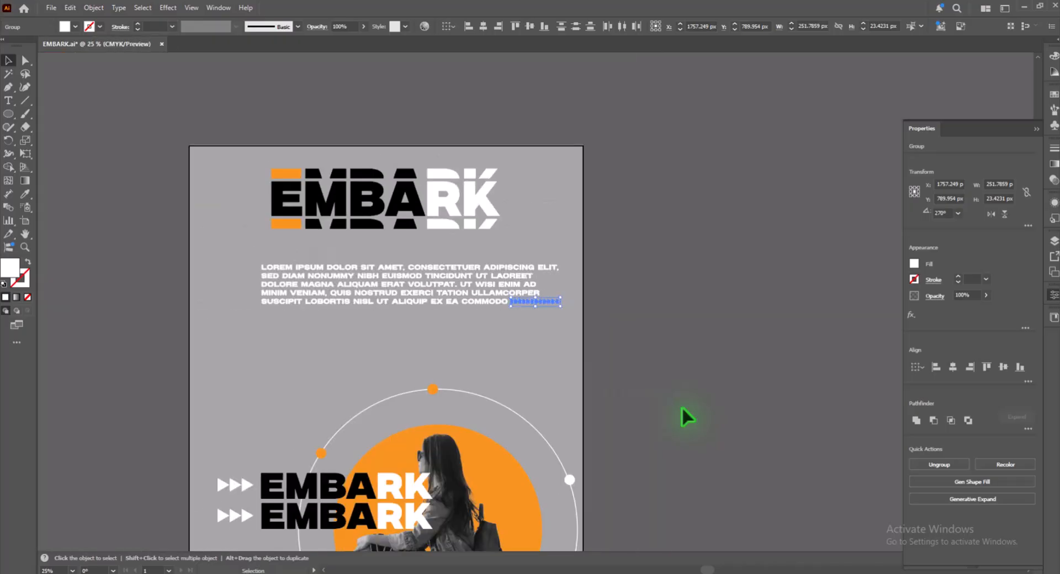
{"action": "mouse_move", "coordinate": [565, 311]}
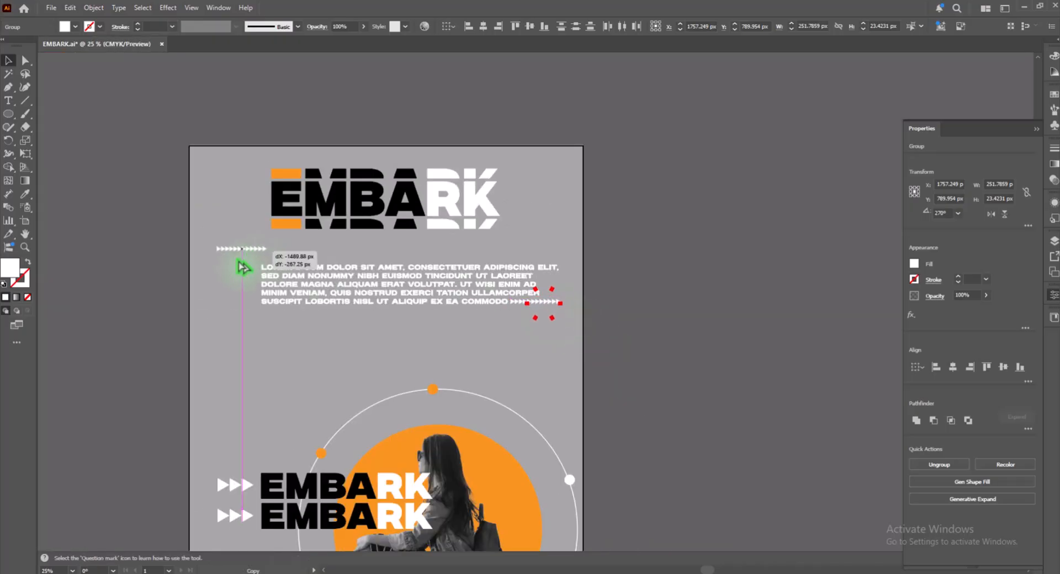
Copy the arrow row before the paragraph's first line and make it orange.
{"action": "left_click_drag", "start_coordinate": [240, 267], "coordinate": [246, 279]}
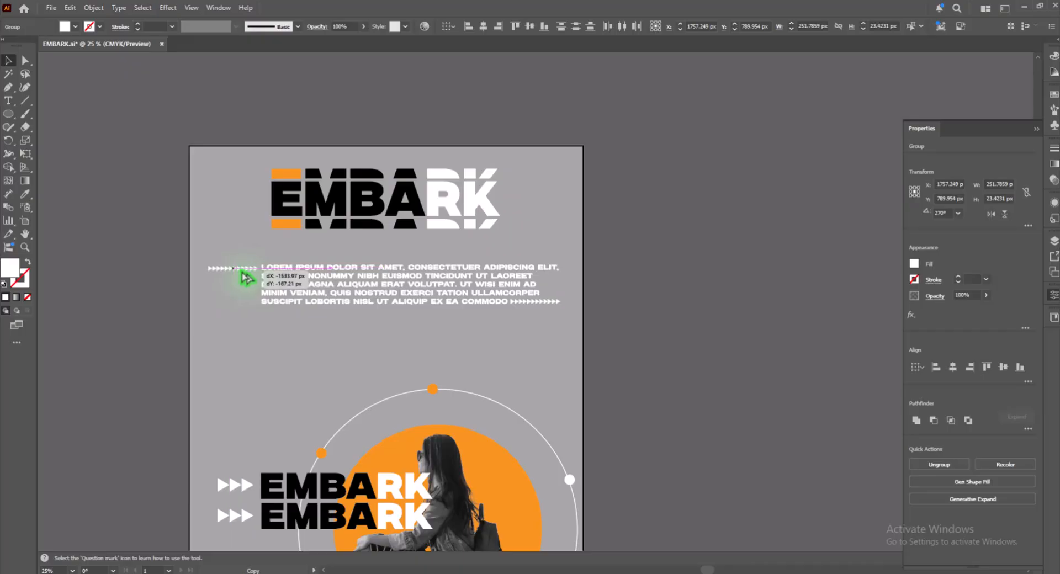
{"action": "left_click", "coordinate": [65, 27]}
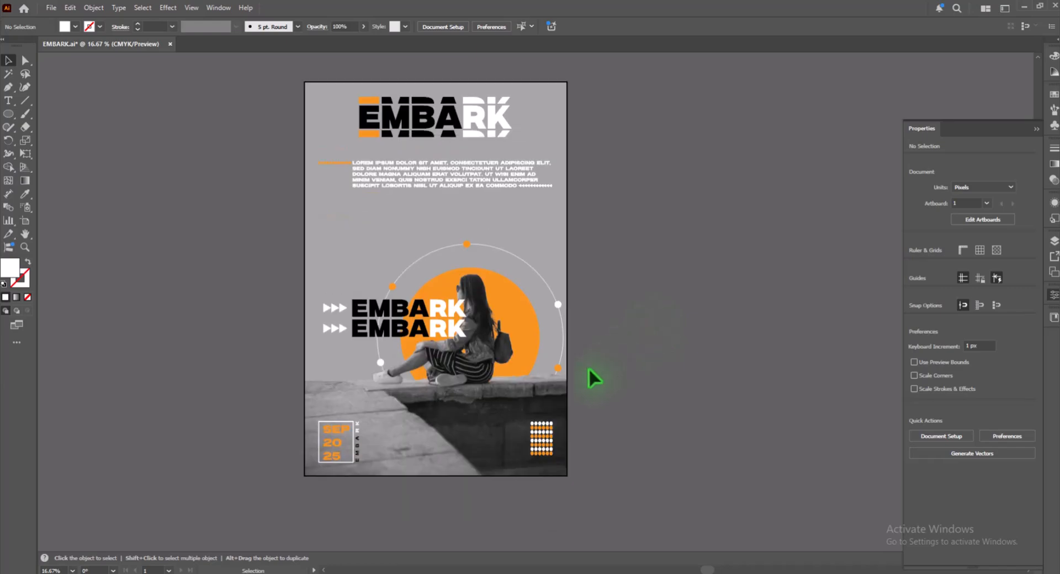
Copy the dot grid above the arrows to the left of the EMBARK titles.
{"action": "left_click", "coordinate": [542, 443]}
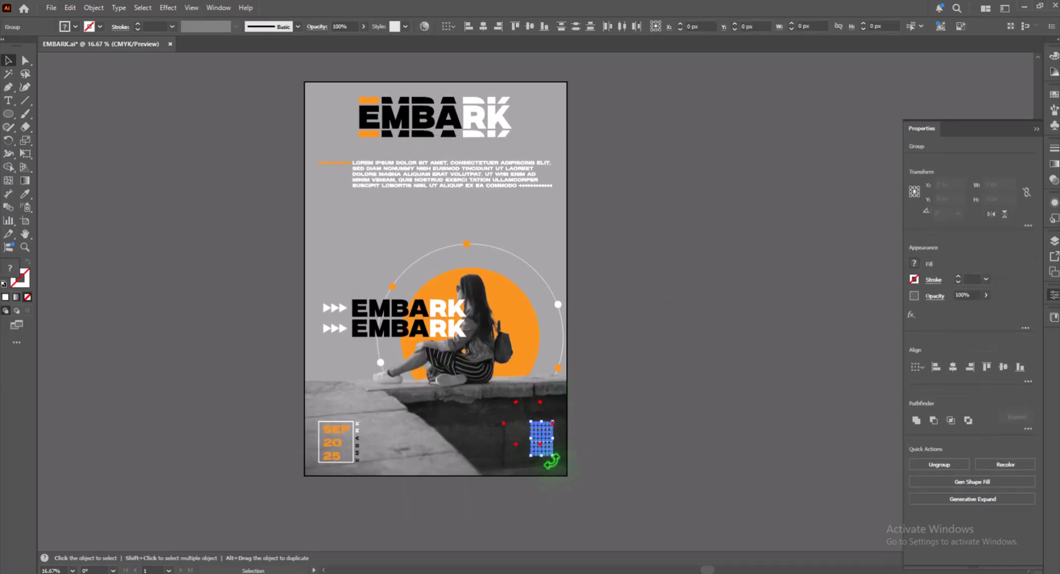
{"action": "left_click_drag", "start_coordinate": [541, 443], "coordinate": [338, 233]}
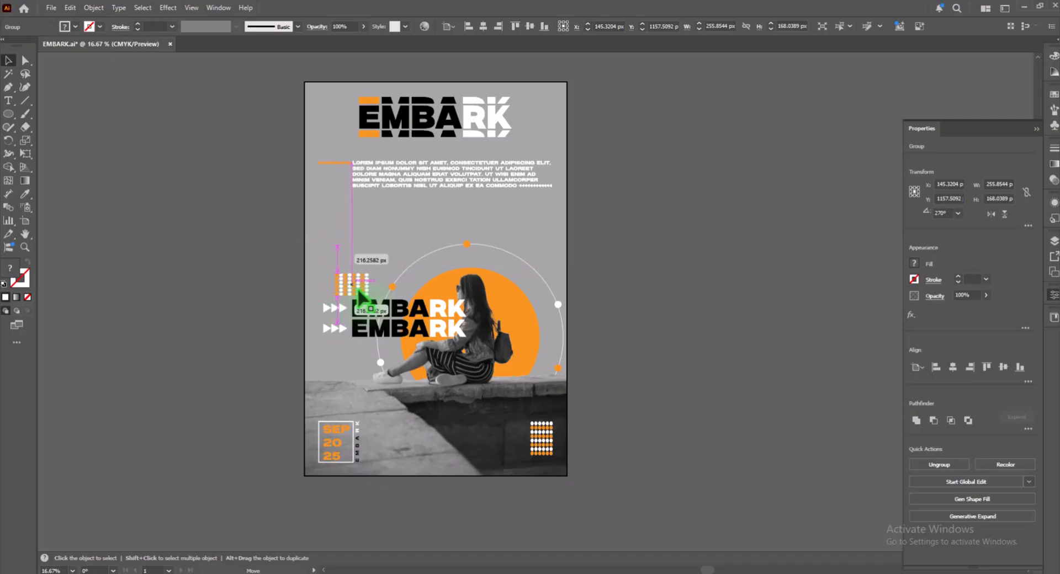
{"action": "left_click", "coordinate": [709, 280]}
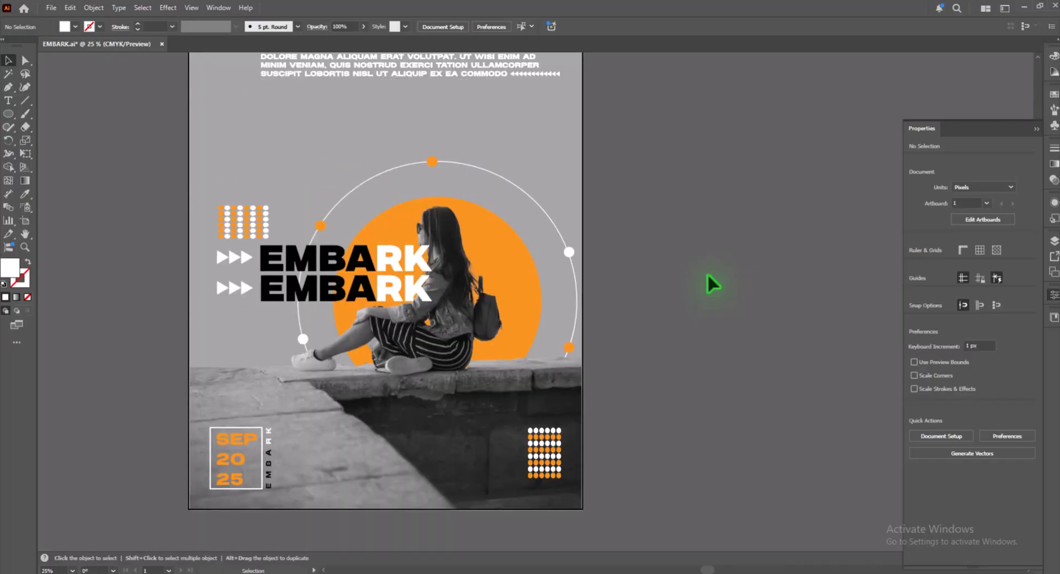
Place a smaller lorem ipsum paragraph along the bottom, then draw a thin bar at the right edge.
{"action": "left_click", "coordinate": [406, 65]}
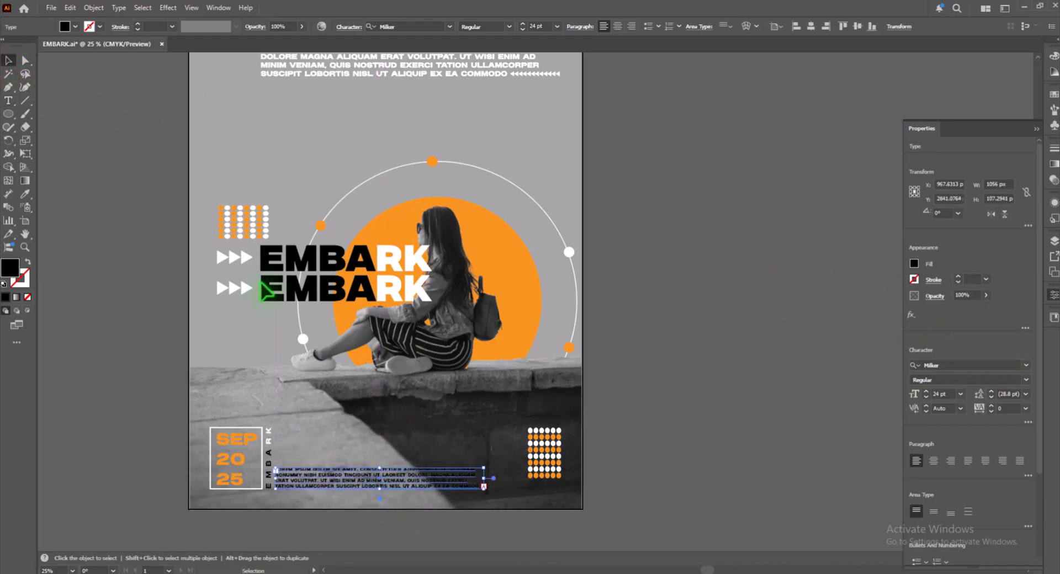
{"action": "left_click", "coordinate": [758, 393]}
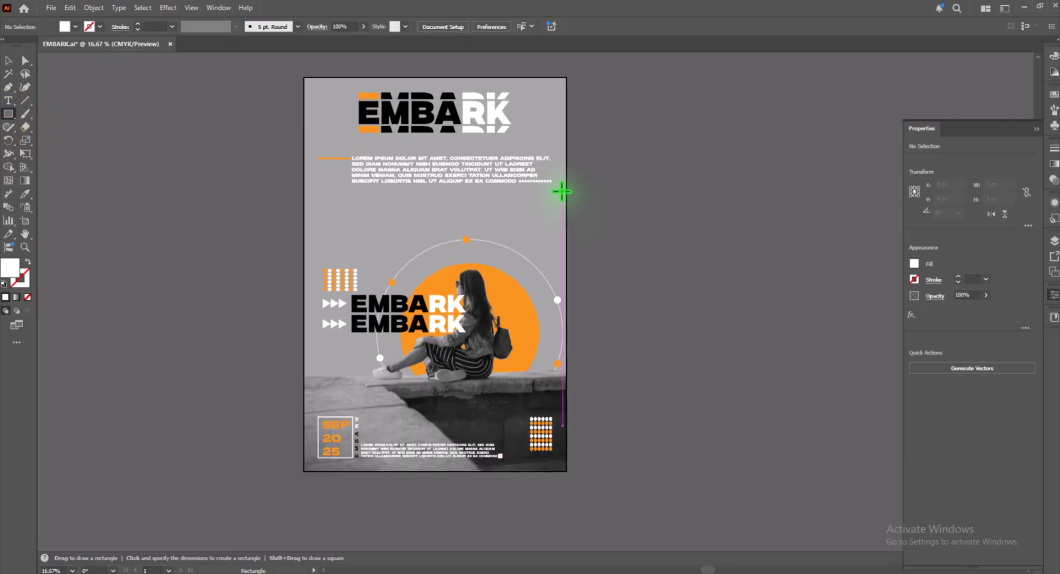
{"action": "left_click_drag", "start_coordinate": [563, 191], "coordinate": [565, 243]}
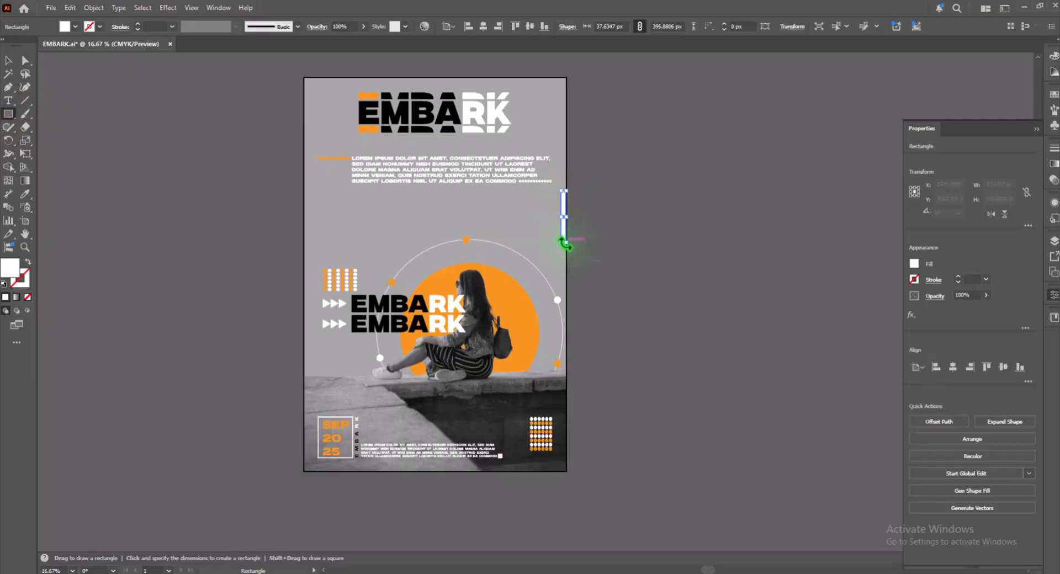